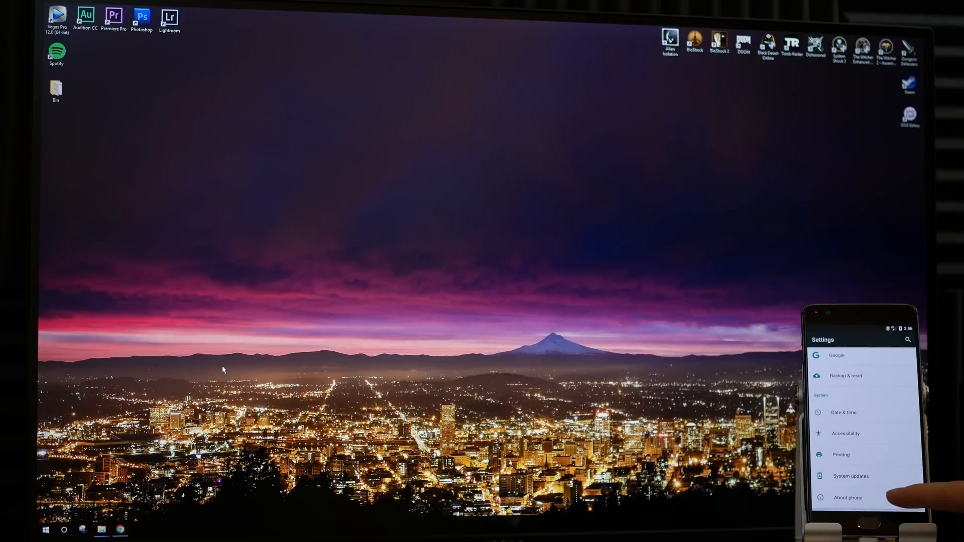
Step: Unlock developer mode by tapping Build number in About phone, then return to Settings
left_click(847, 497)
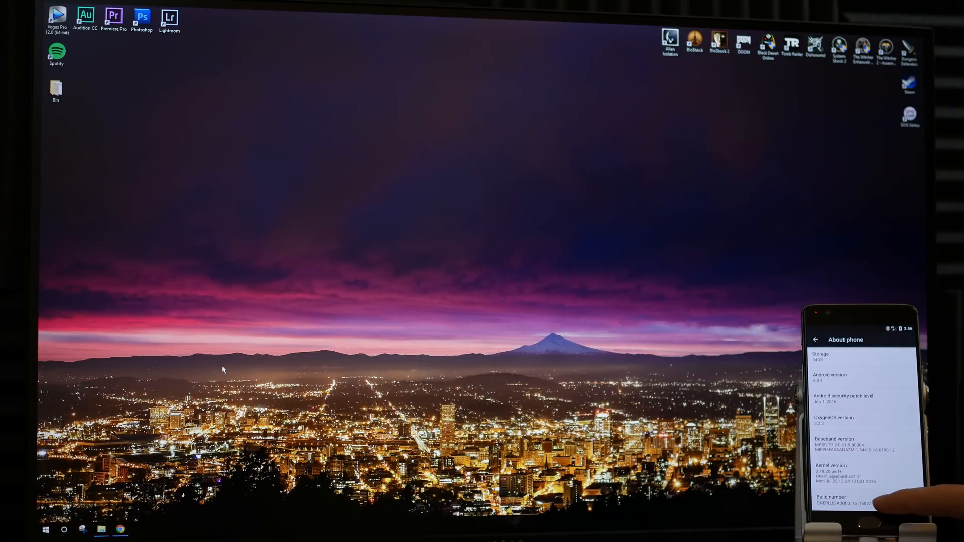
left_click(852, 505)
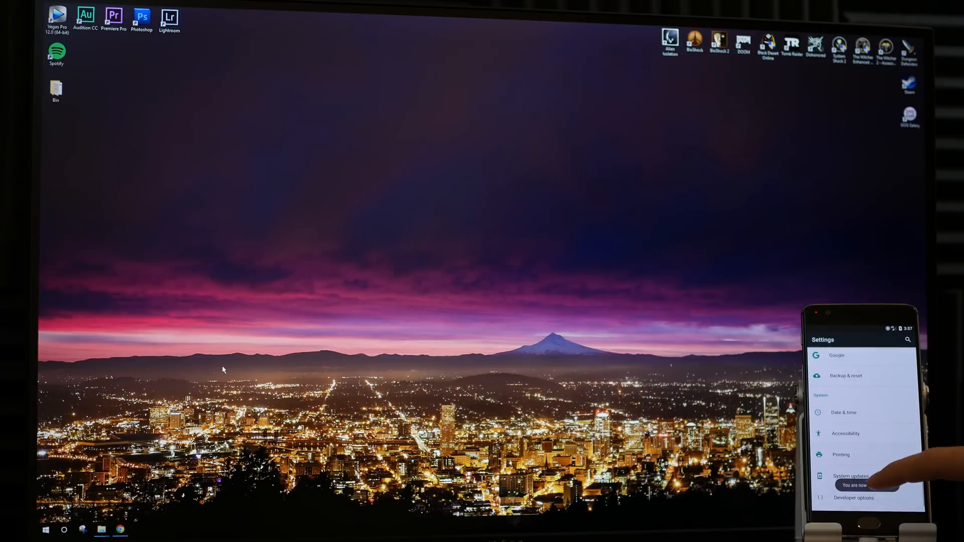
left_click(854, 498)
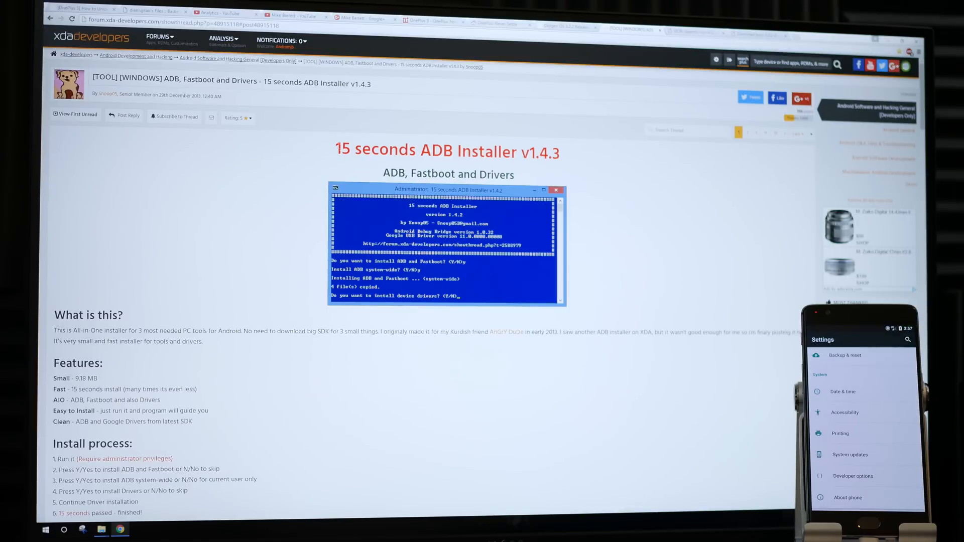
left_click_drag(334, 151, 559, 150)
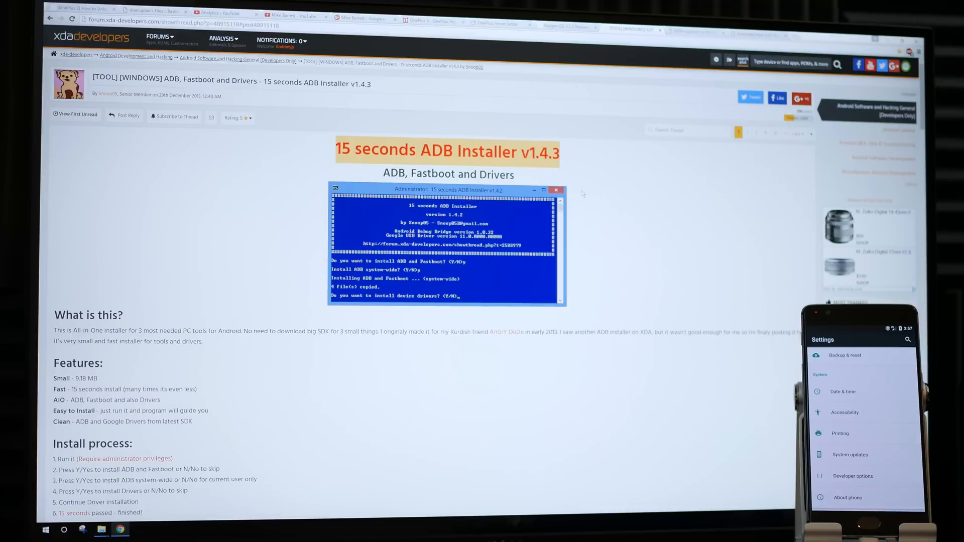
mouse_move(589, 224)
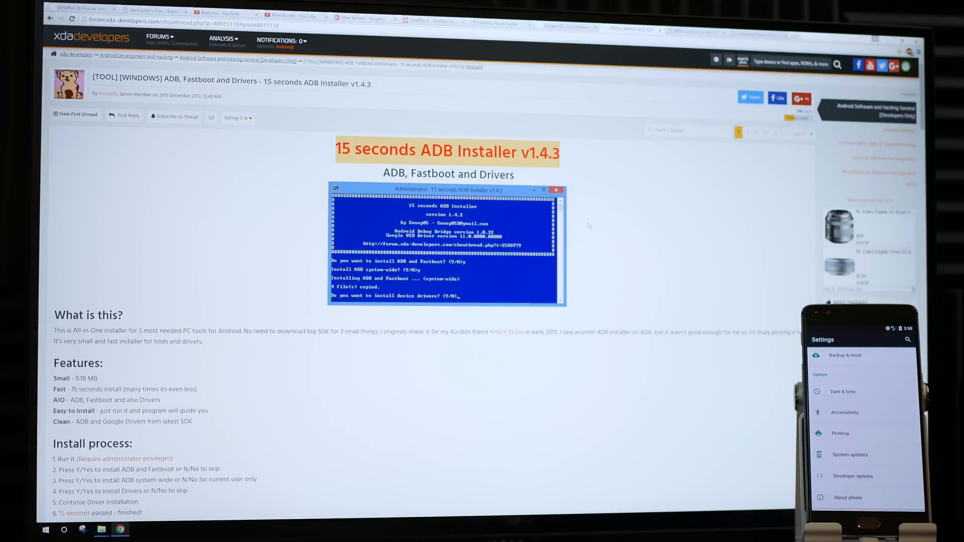
scroll("down", 3)
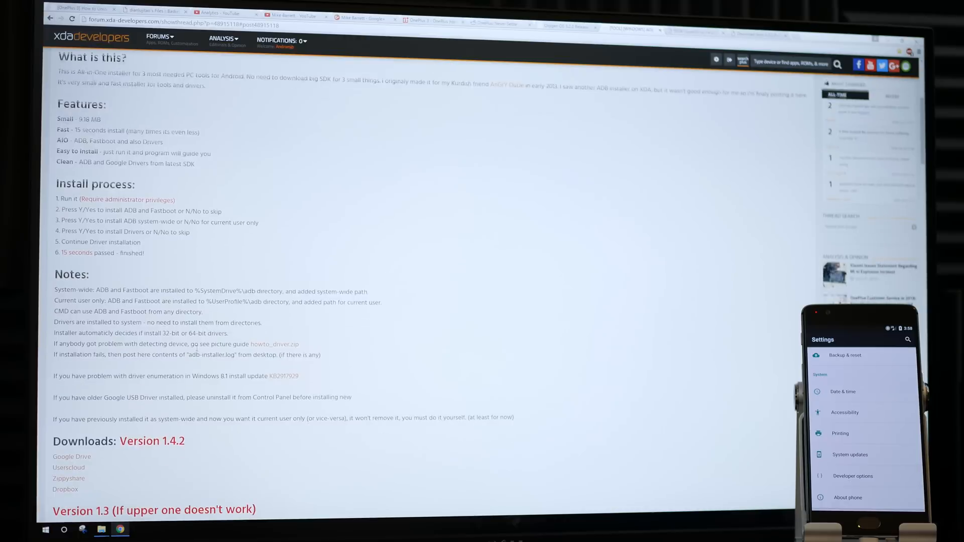
scroll("down", 3)
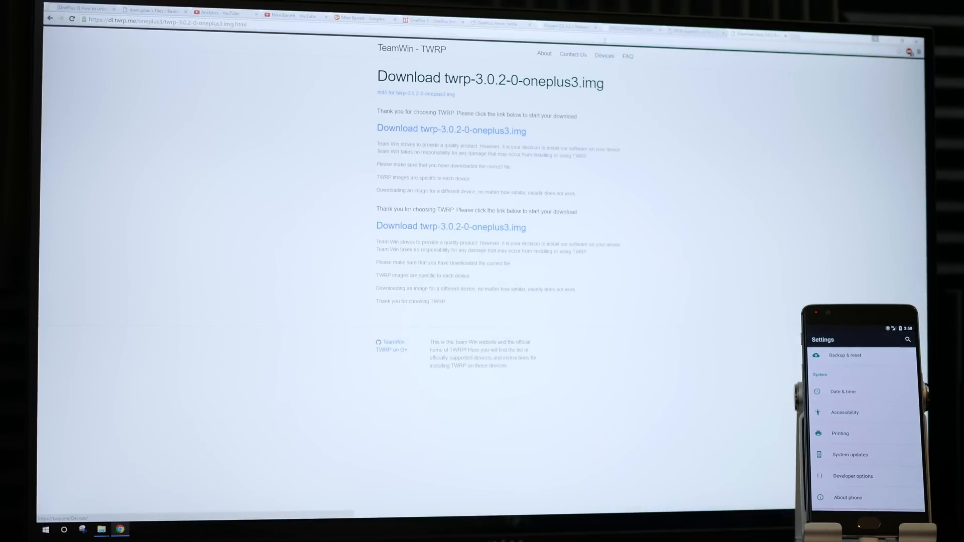
left_click(564, 27)
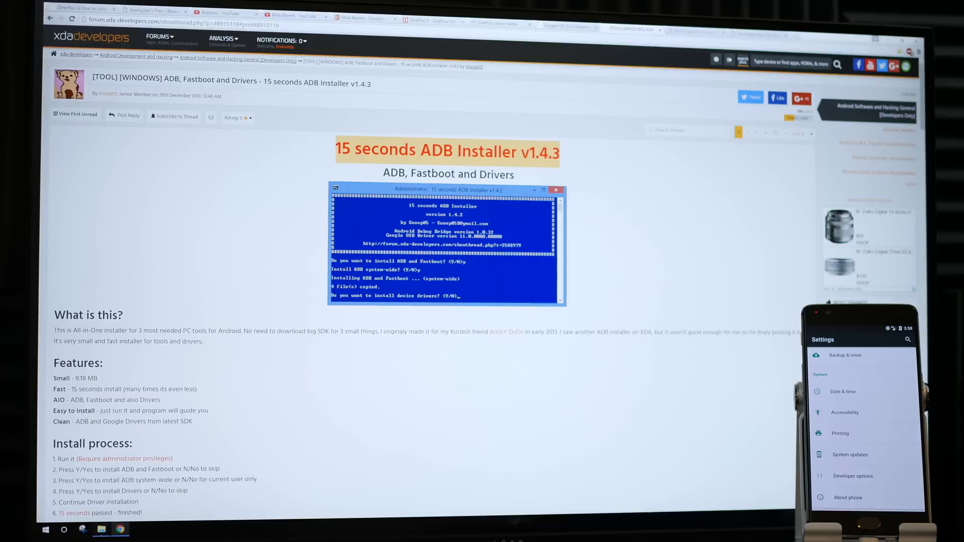
Step: Open the OnePlus 3 folder and highlight the ADB setup, OxygenOS patch and full OxygenOS zips
left_click(101, 529)
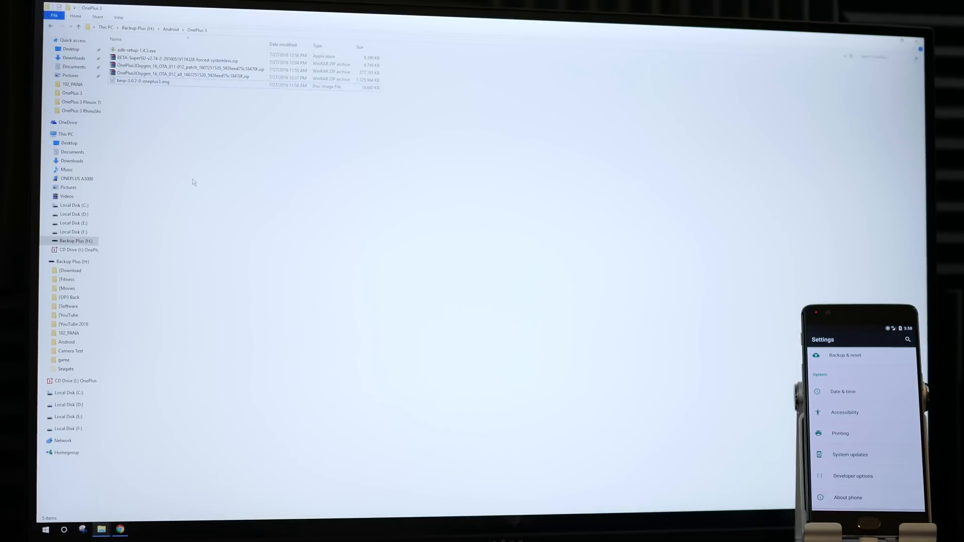
left_click(135, 50)
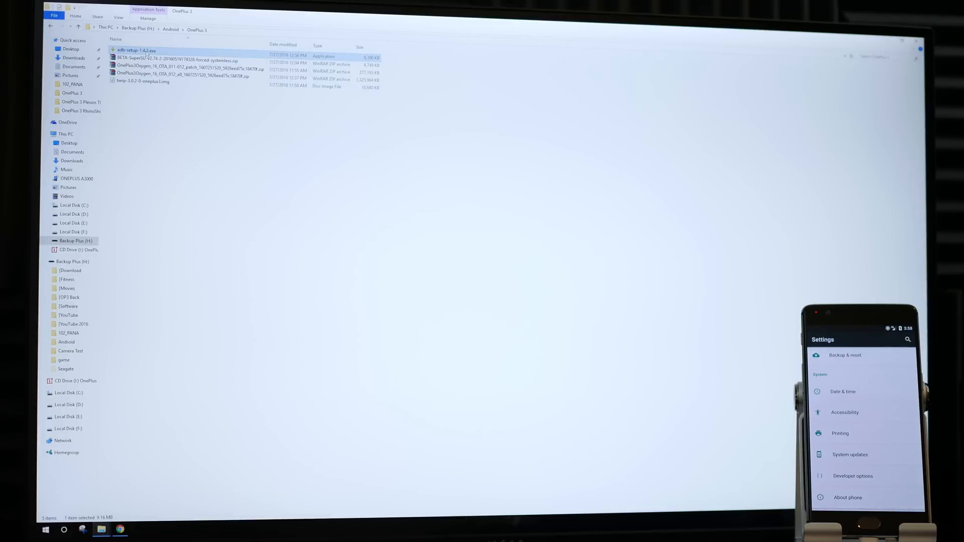
left_click(184, 61)
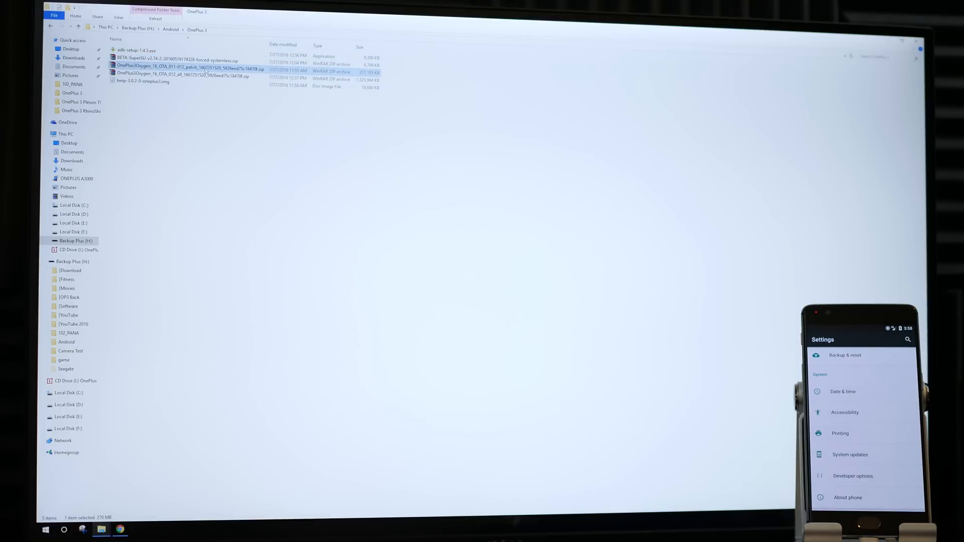
mouse_move(184, 72)
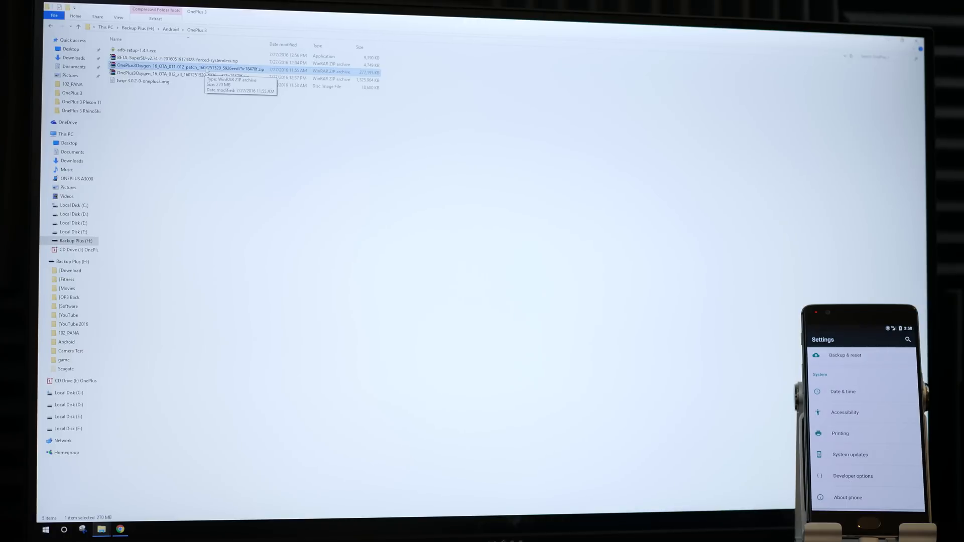
mouse_move(217, 114)
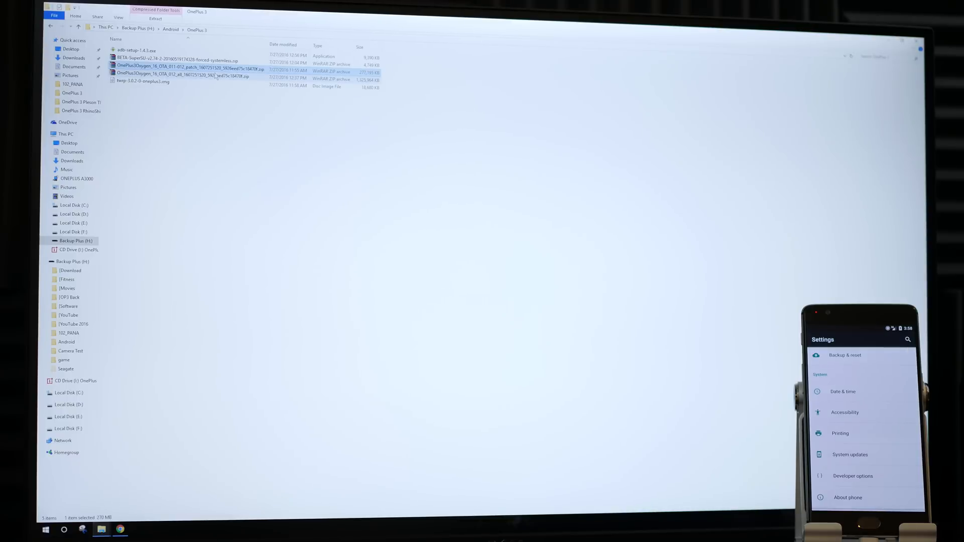
left_click(216, 101)
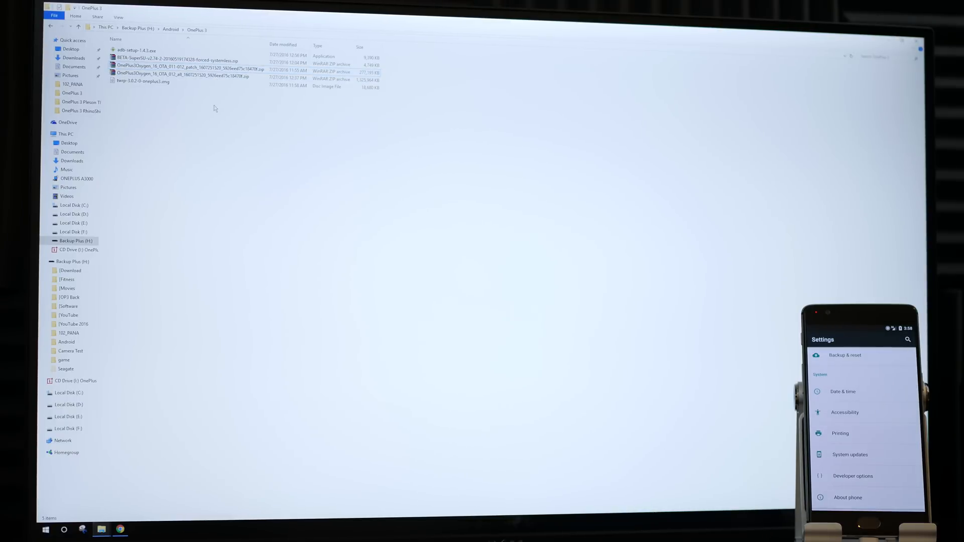
left_click(181, 76)
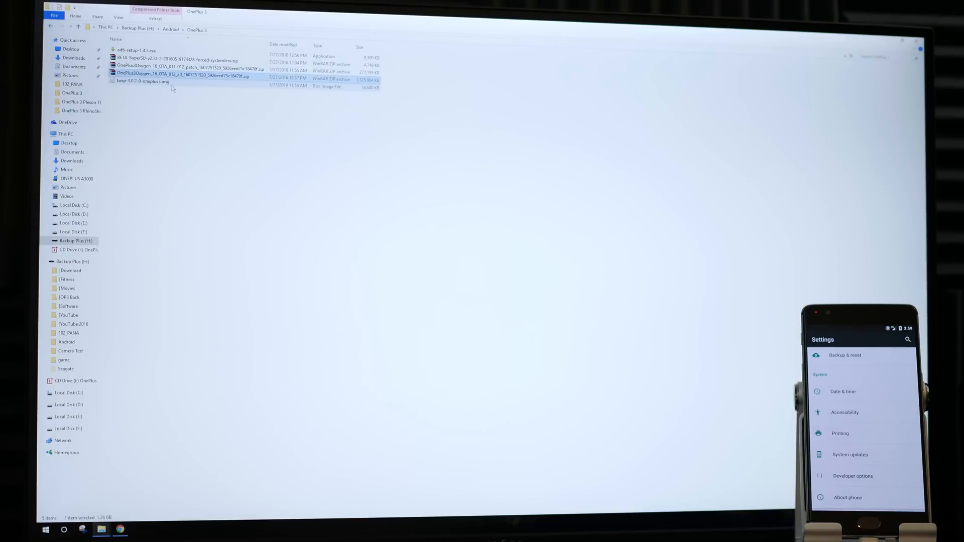
left_click(143, 81)
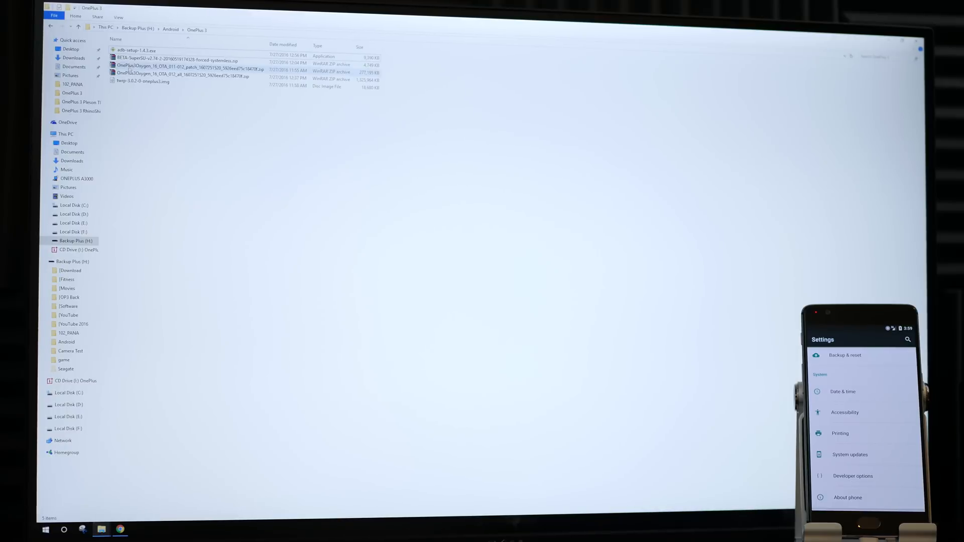
Step: Run adb-setup-1.4.3.exe as administrator, answer Y, and finish the Google USB driver install
right_click(137, 50)
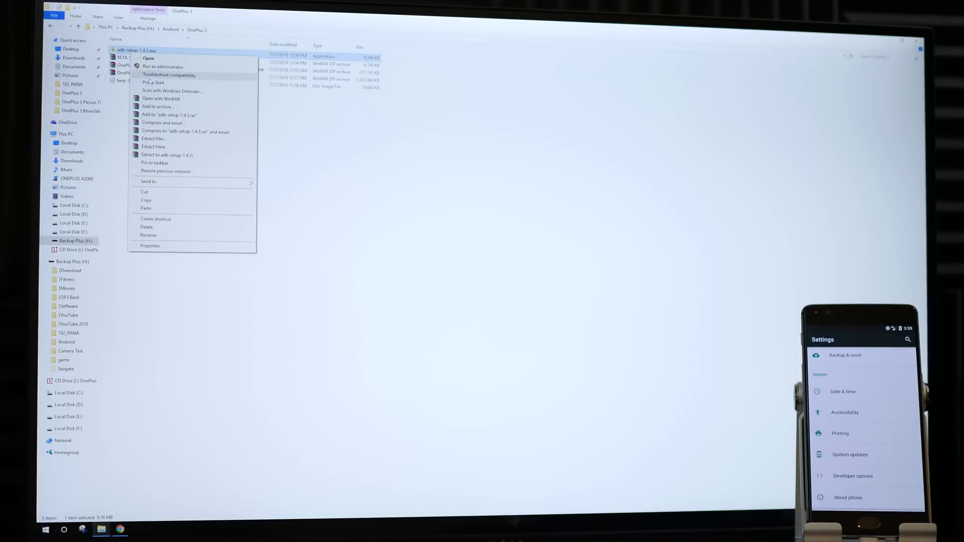
left_click(162, 66)
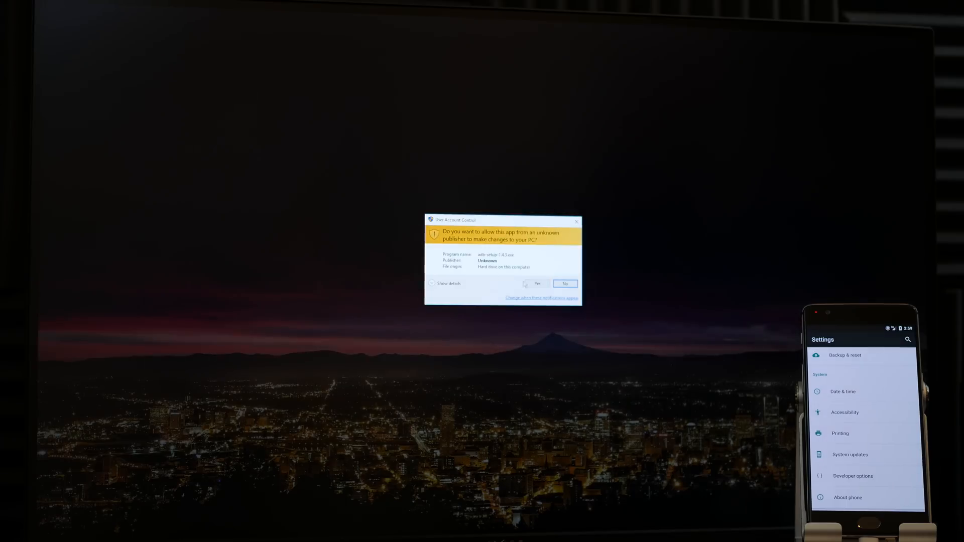
left_click(536, 284)
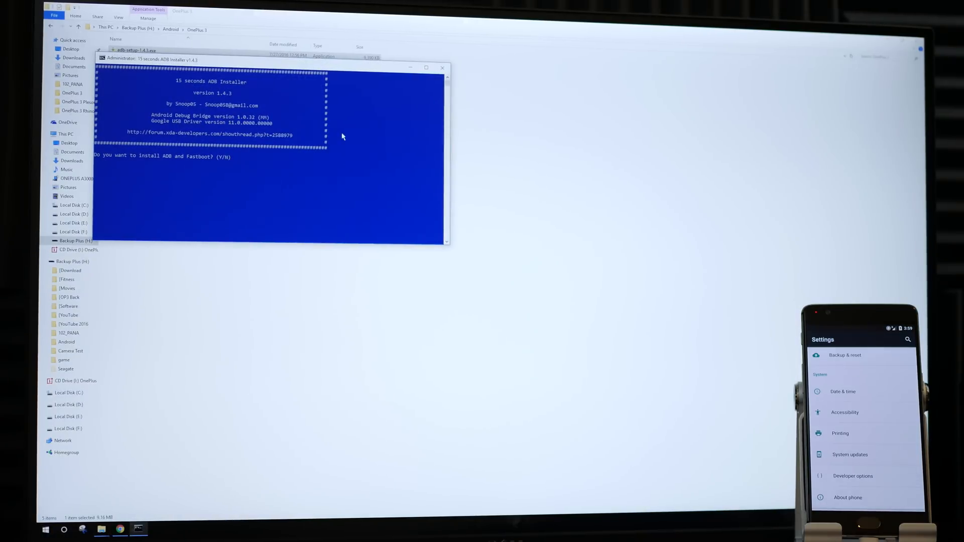
type("y")
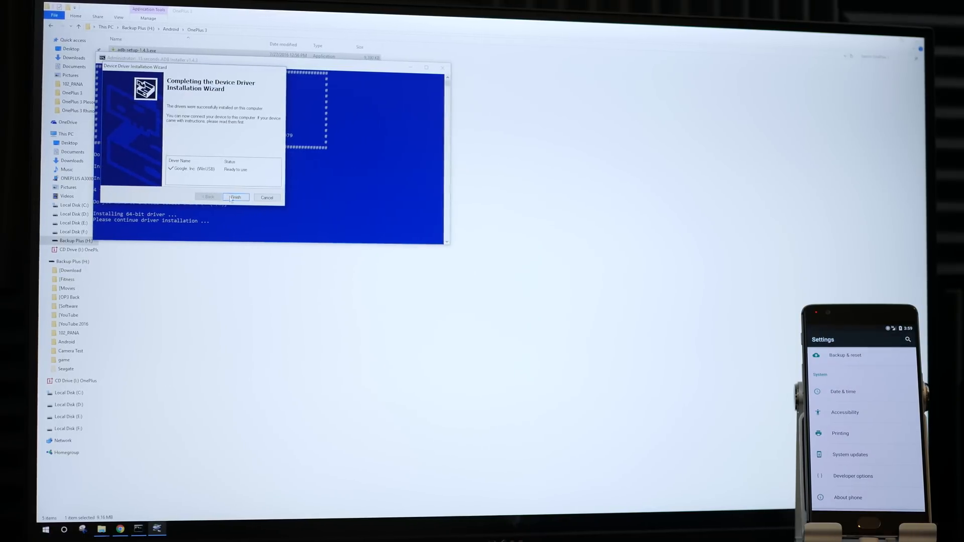
left_click(236, 197)
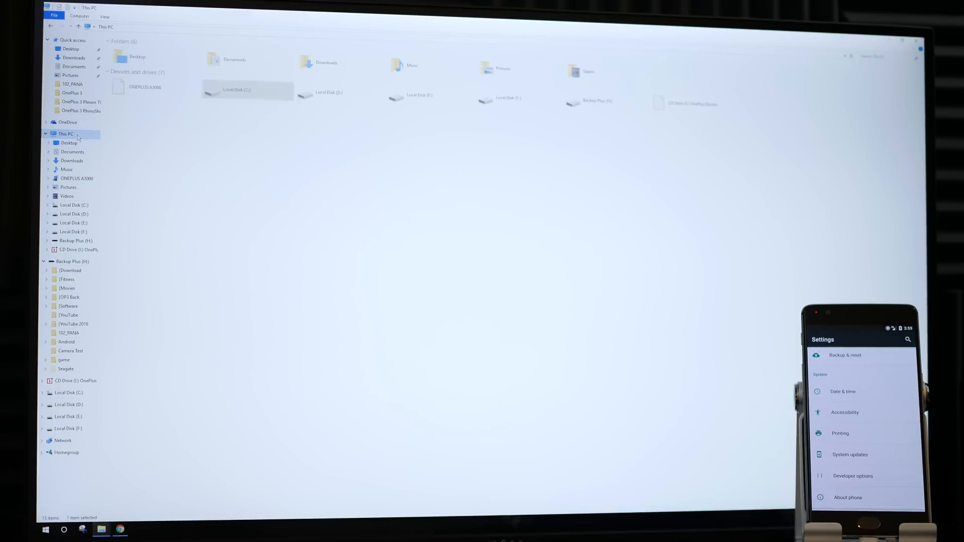
Step: Open the C:\adb folder and launch a command window there, moving it aside
double_click(238, 90)
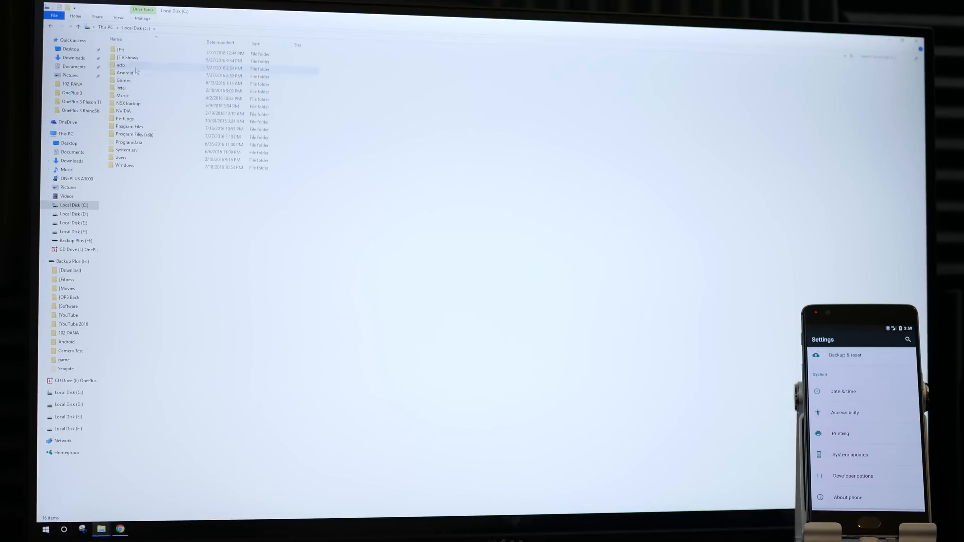
double_click(125, 72)
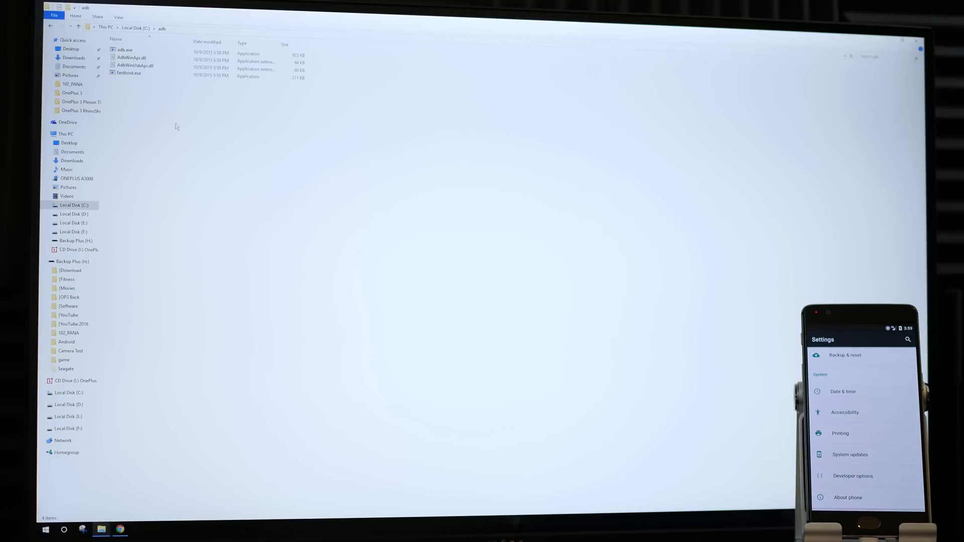
right_click(177, 126)
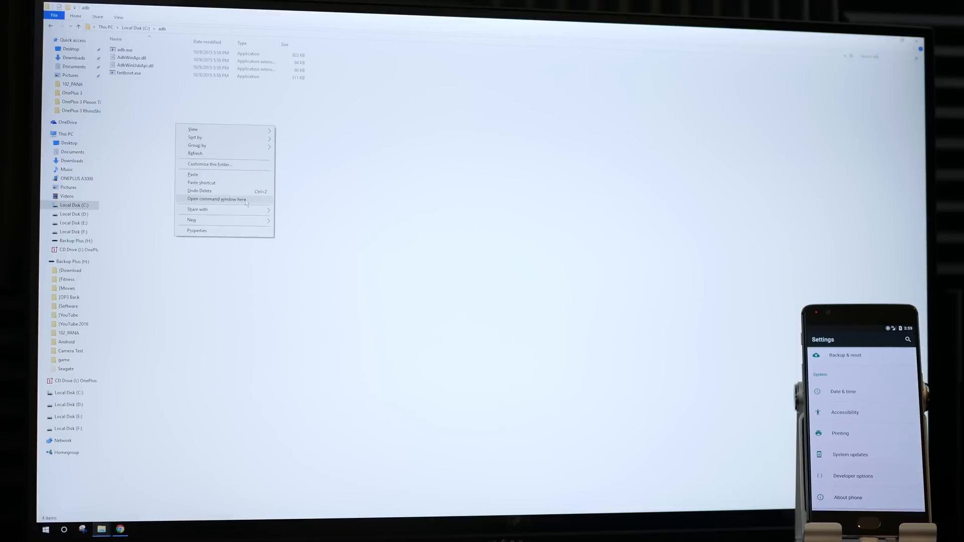
left_click(216, 199)
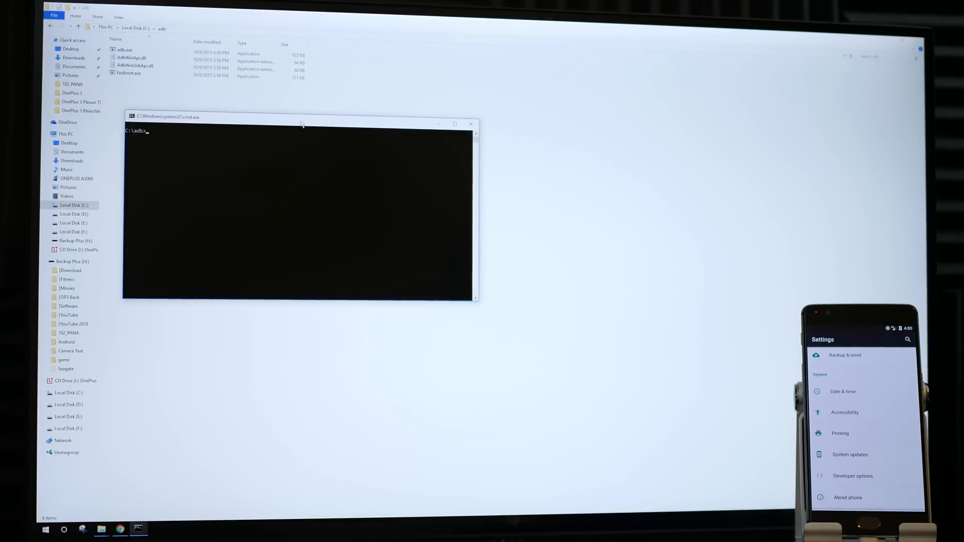
left_click_drag(301, 117, 358, 139)
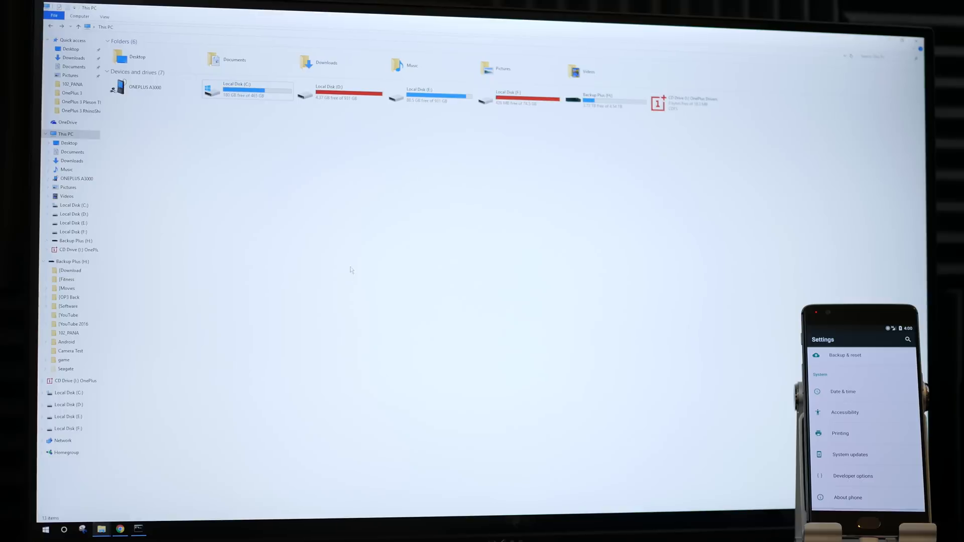
mouse_move(502, 278)
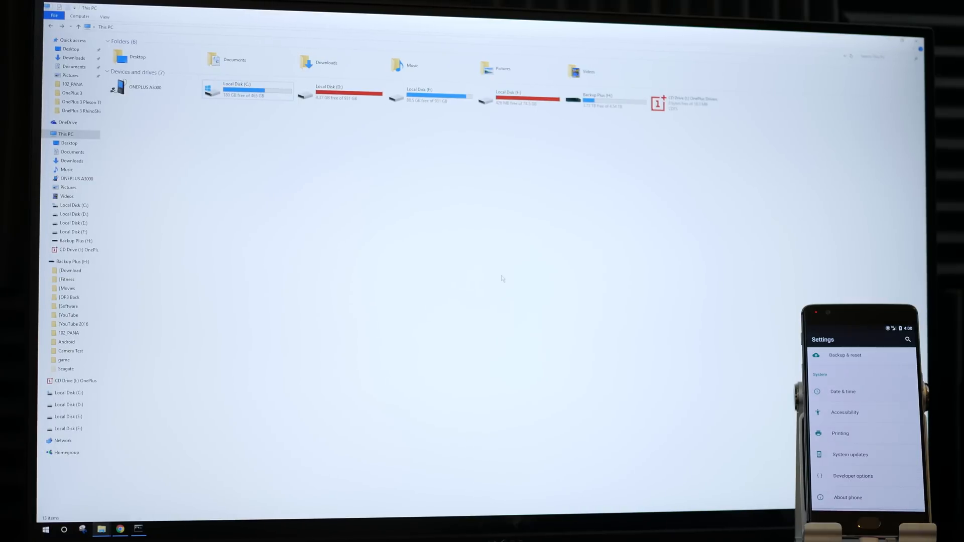
mouse_move(619, 236)
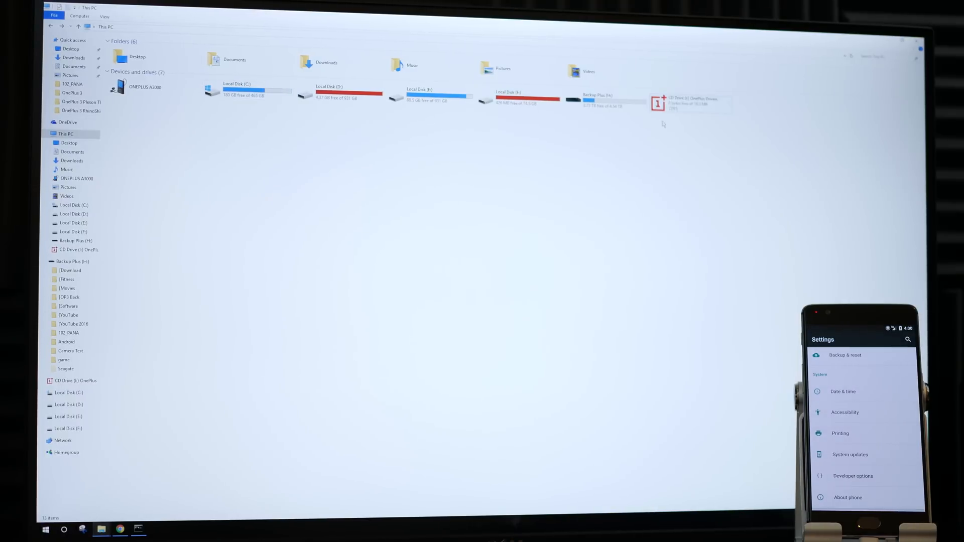
Step: Install the OnePlus USB drivers from the OnePlus Drivers CD in English, then select the OnePlus A3000
right_click(670, 104)
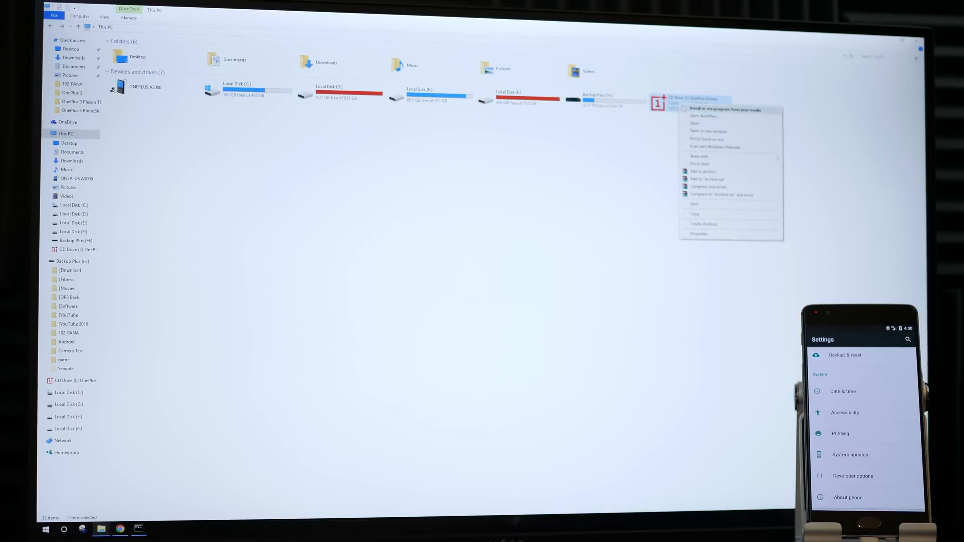
left_click(725, 109)
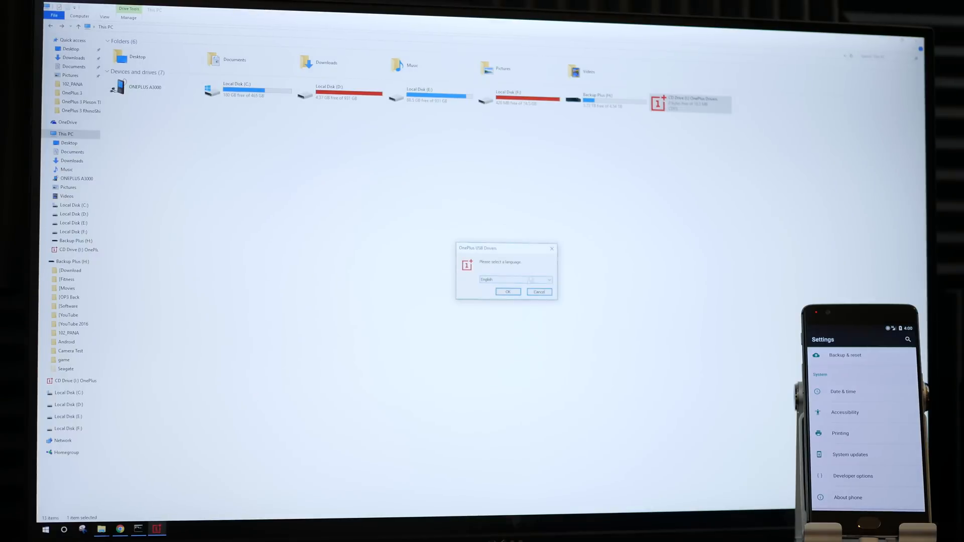
left_click(508, 291)
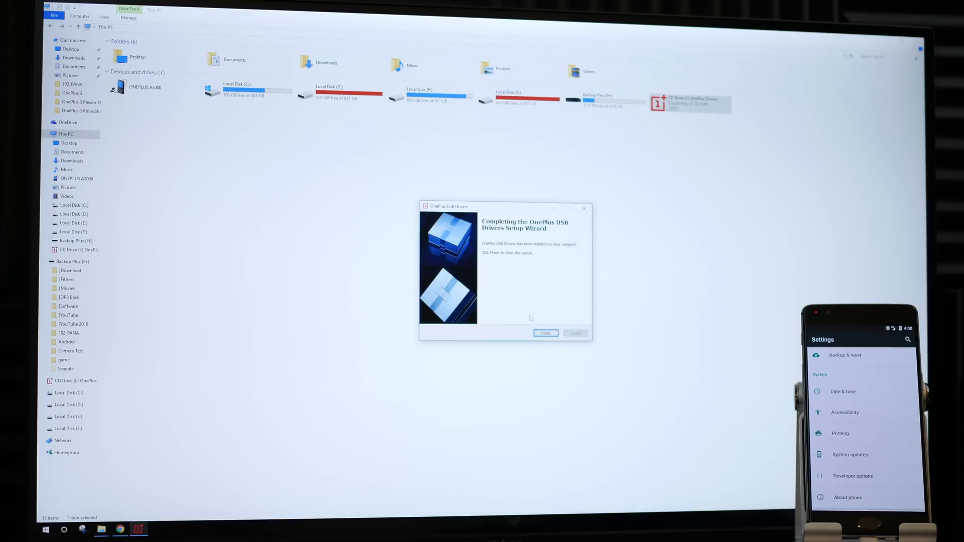
left_click(544, 334)
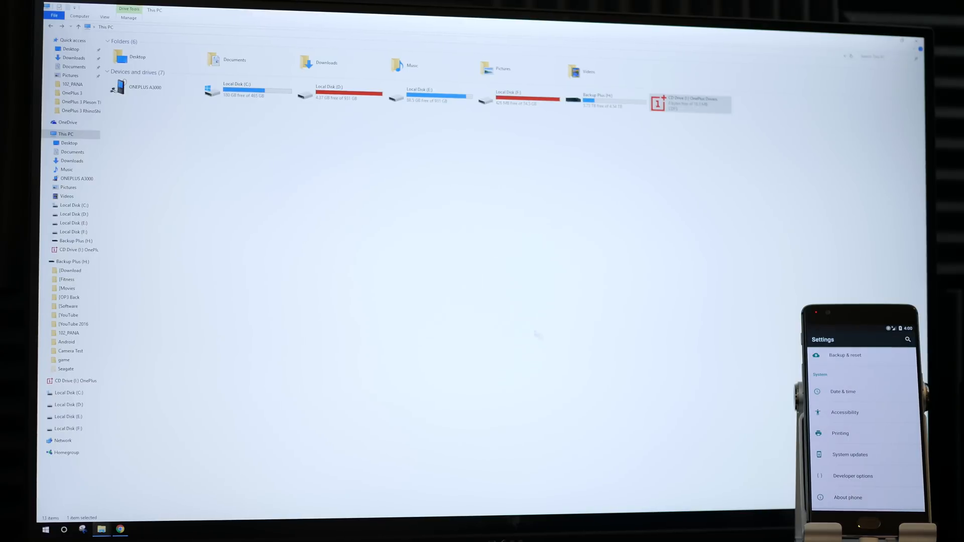
left_click(145, 87)
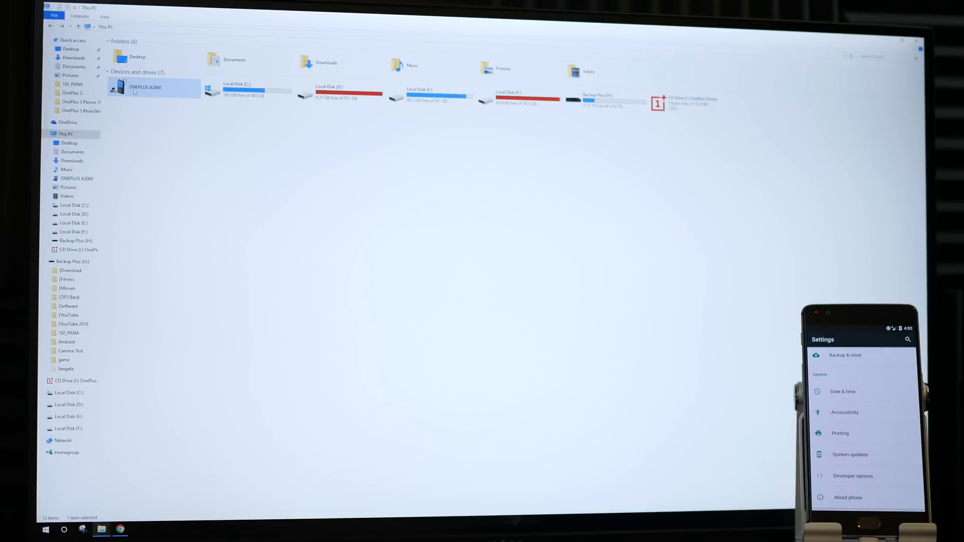
Step: Browse the phone's internal storage, then open a command window in C:\adb
double_click(144, 86)
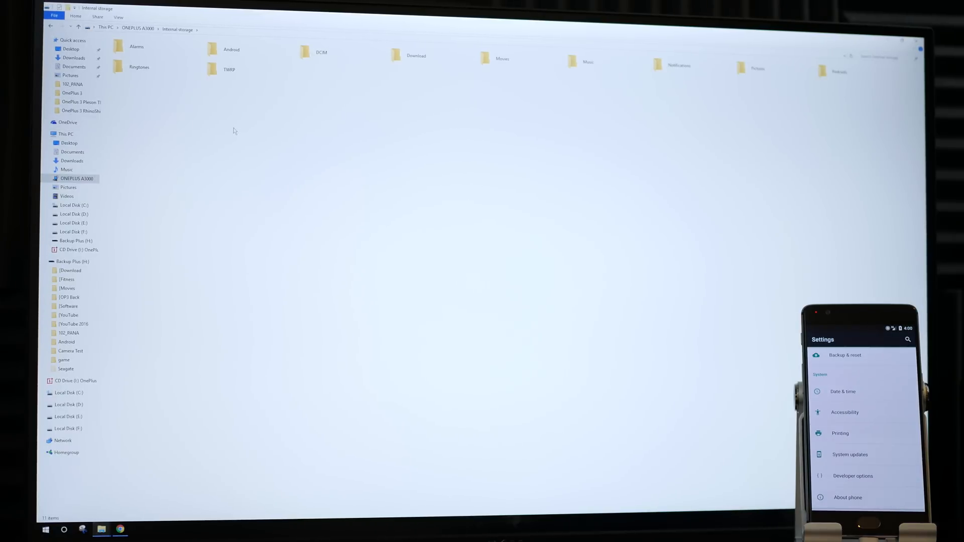
left_click(416, 55)
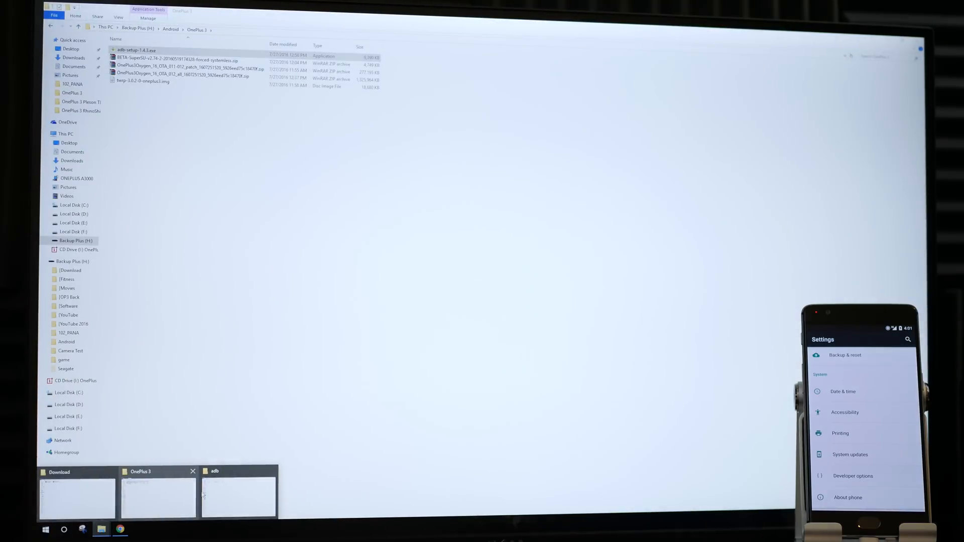
left_click(237, 495)
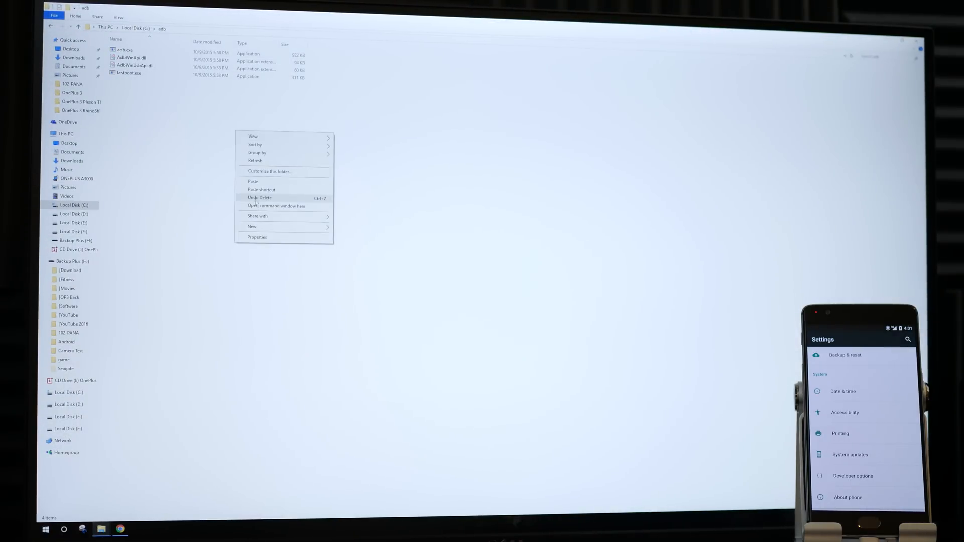
left_click(277, 206)
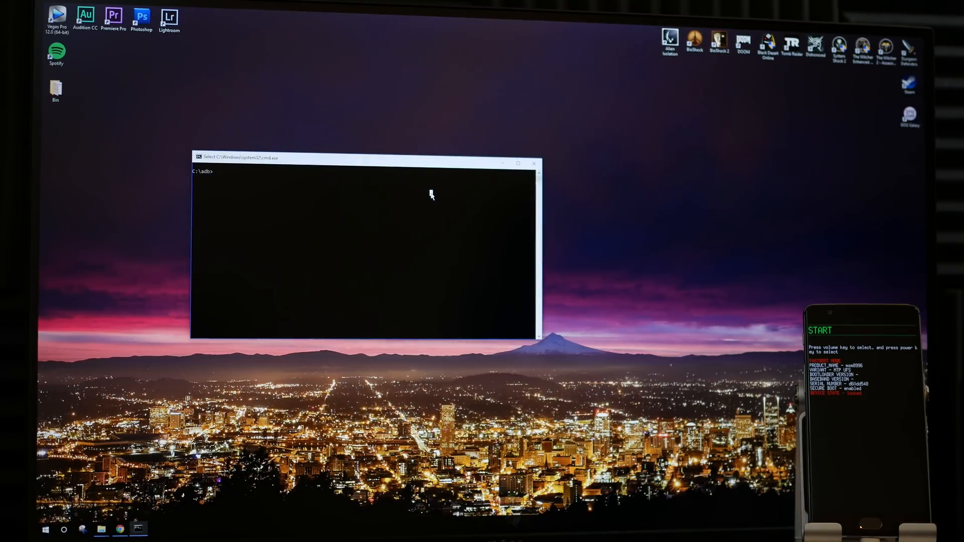
Step: Run 'fastboot oem unlock' and return to the OnePlus 3 Explorer window
type("fastboot oem")
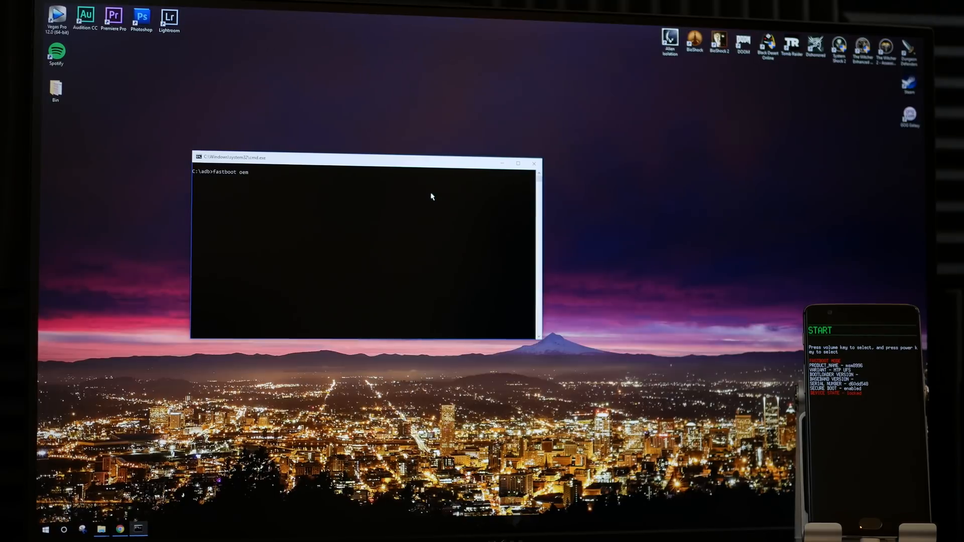
type("unlock")
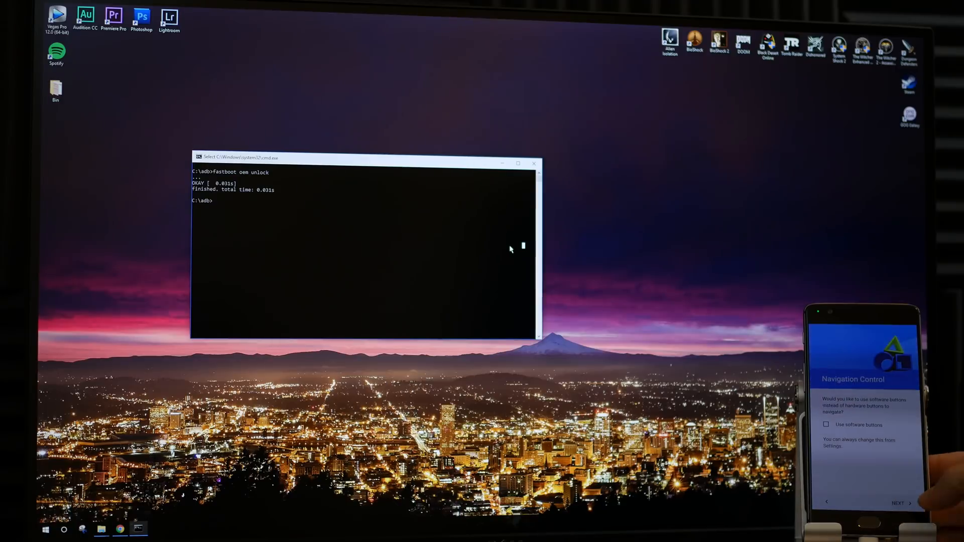
left_click(898, 502)
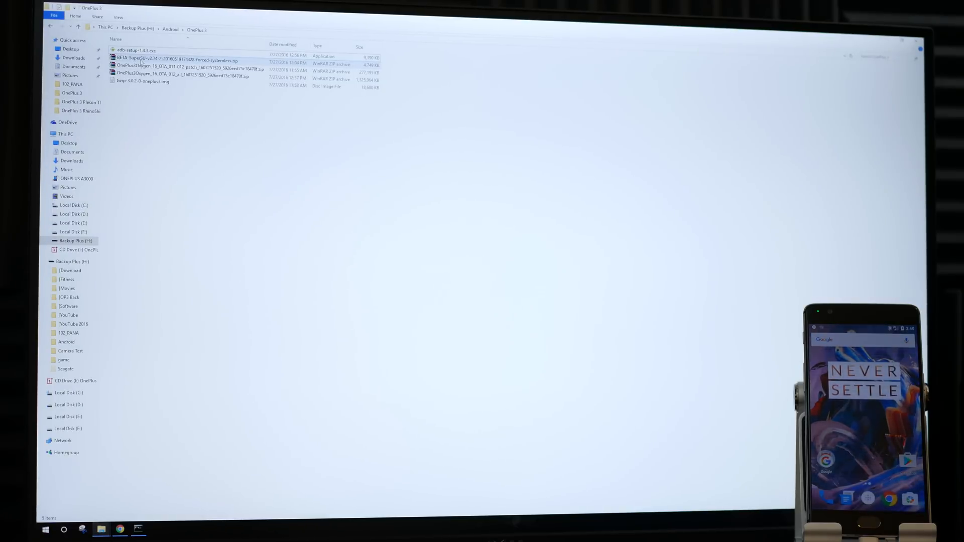
Step: Select the SuperSU and full OxygenOS zips and copy them
left_click(184, 65)
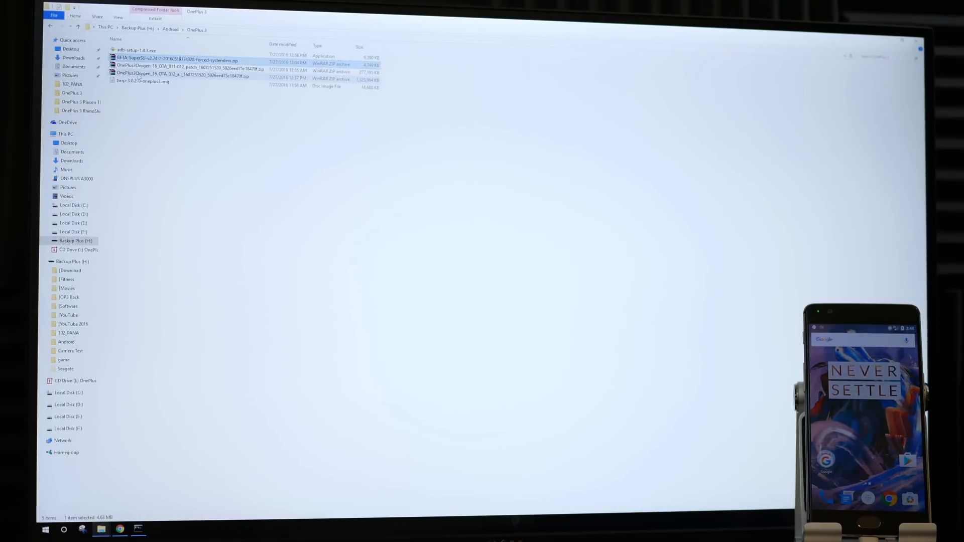
left_click(184, 76)
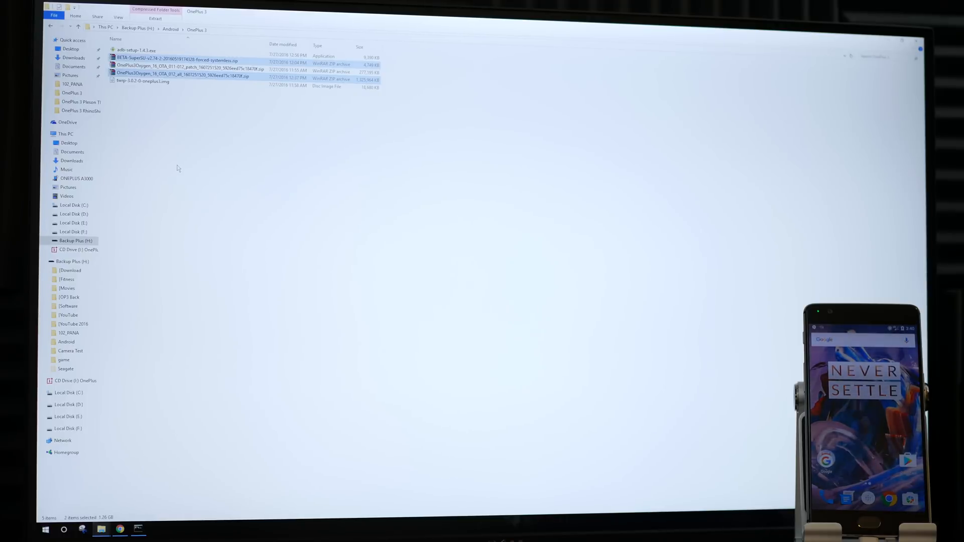
right_click(184, 73)
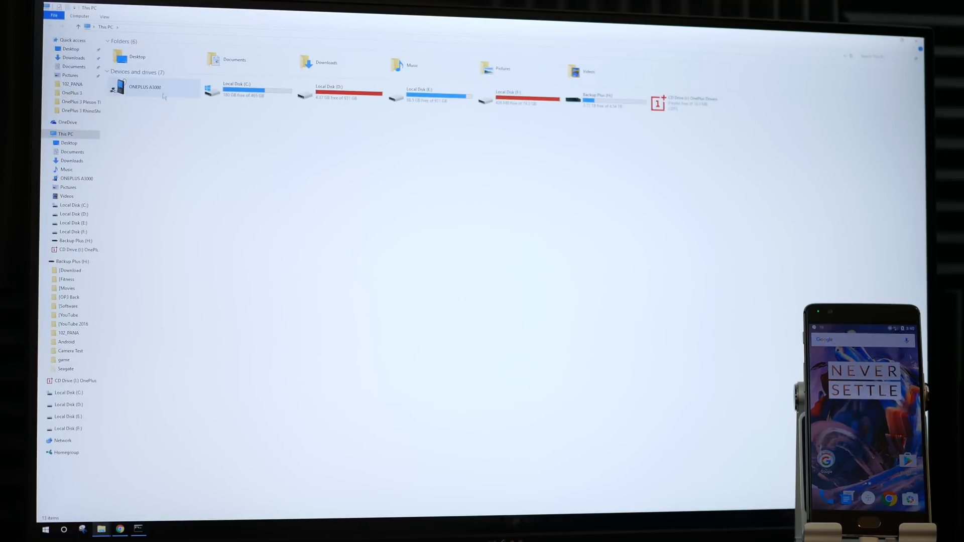
Step: Paste the two zips into the phone's Download folder and dismiss the Properties details
double_click(146, 85)
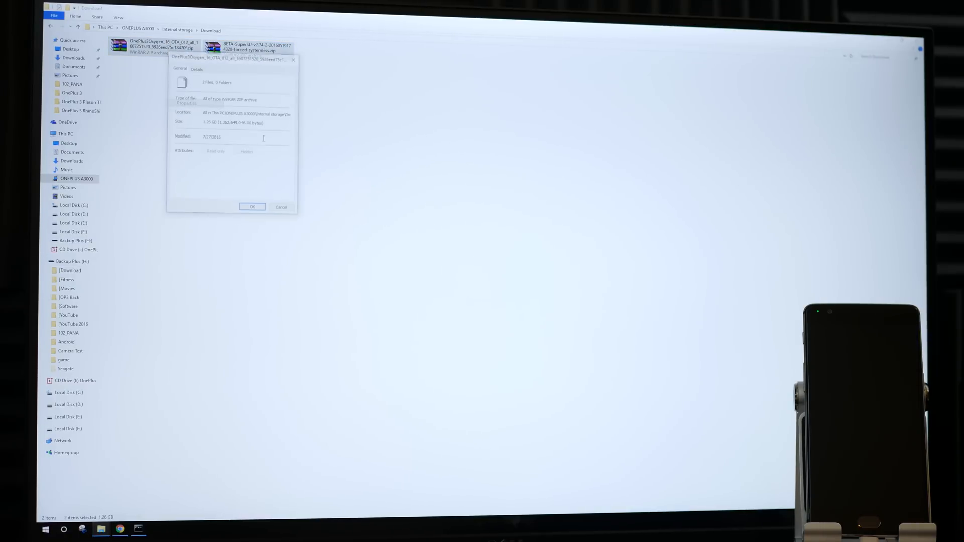
left_click(252, 207)
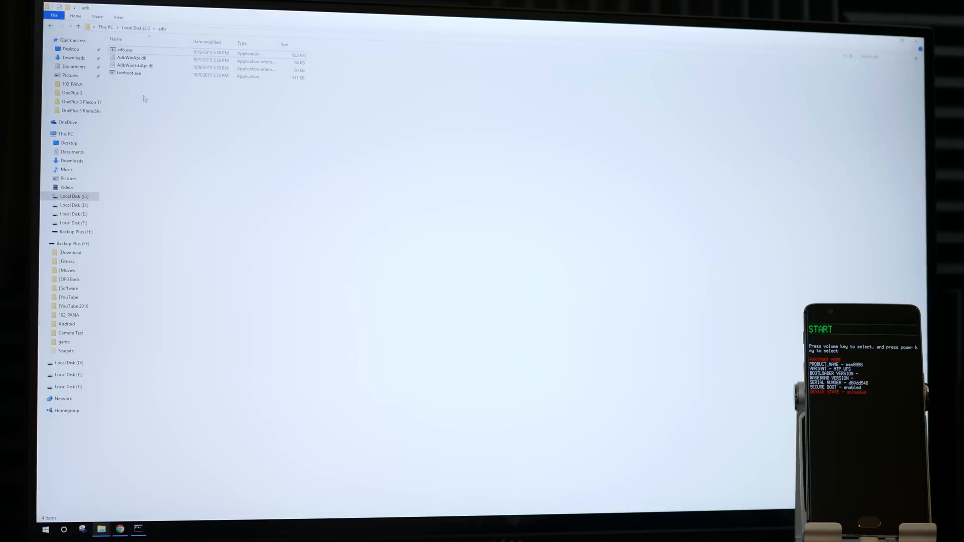
mouse_move(101, 528)
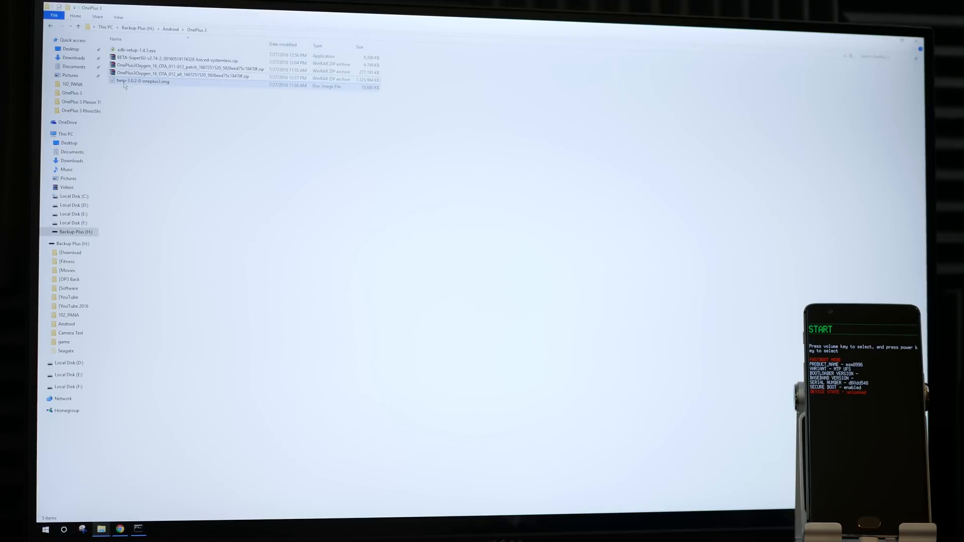
Step: Copy the TWRP image into C:\adb and rename it recovery.img
right_click(143, 80)
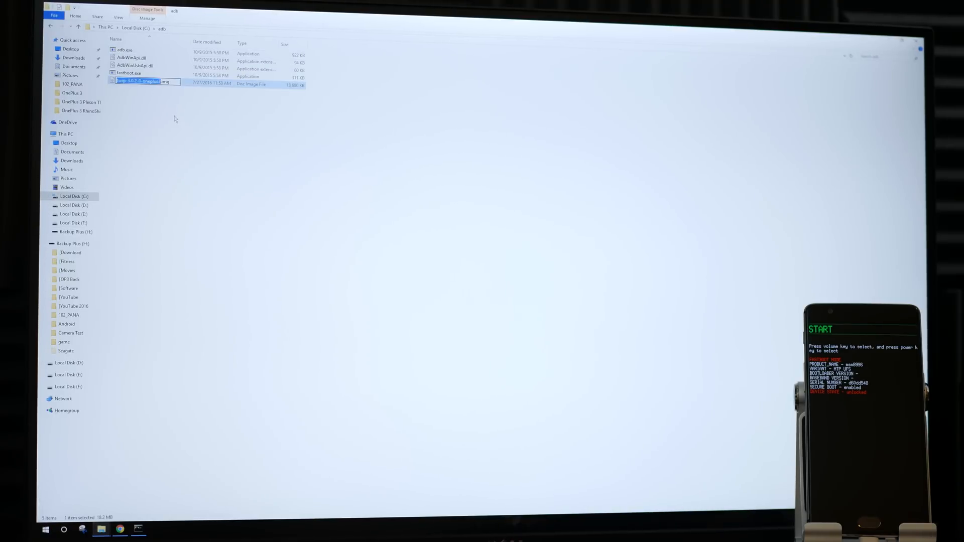
type("recovery.img")
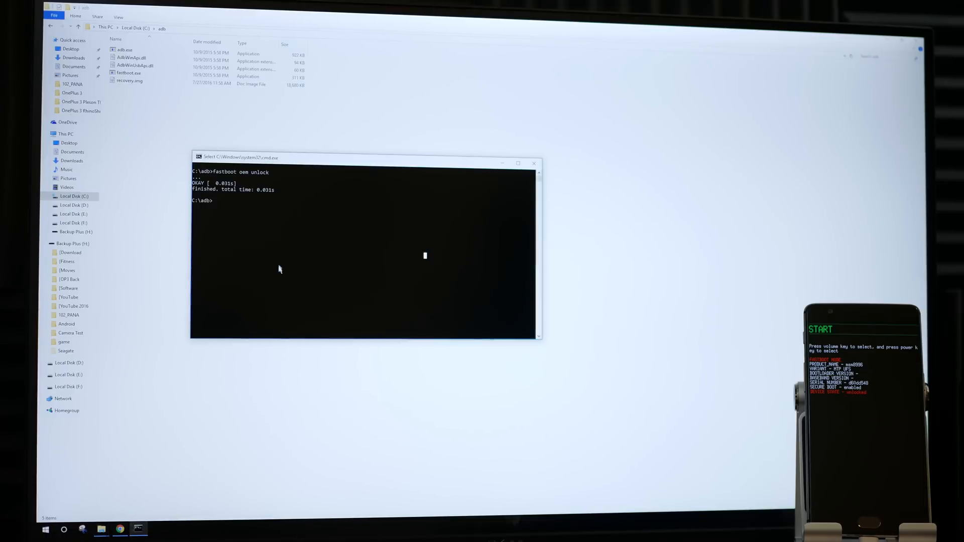
Step: Flash recovery.img to the recovery partition with fastboot and boot the phone into TWRP
type("fastboot flash")
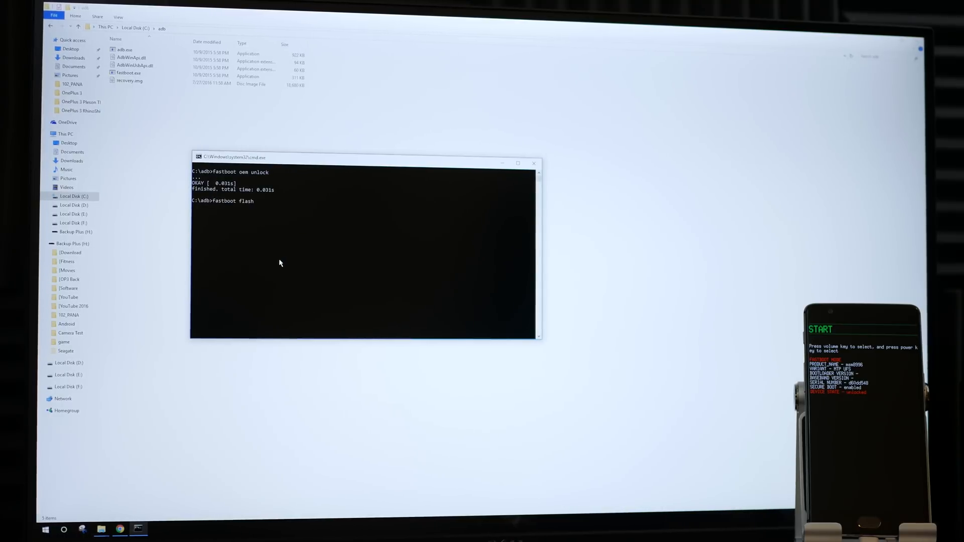
type("recovery recovery.img")
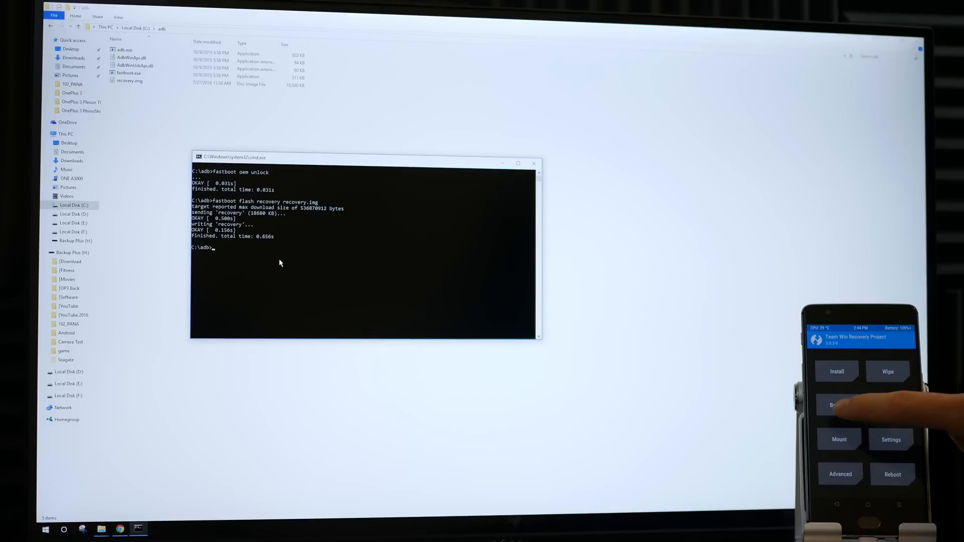
left_click(833, 405)
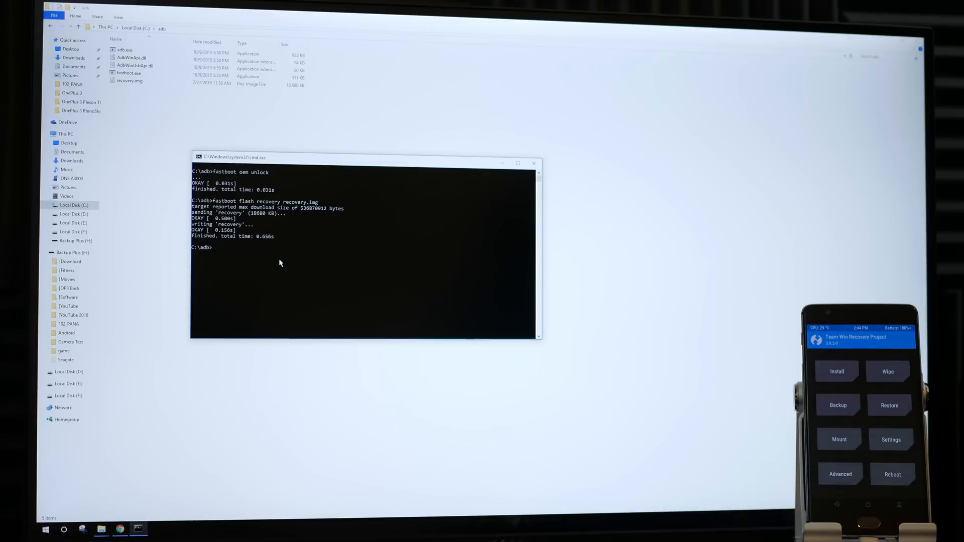
left_click(888, 372)
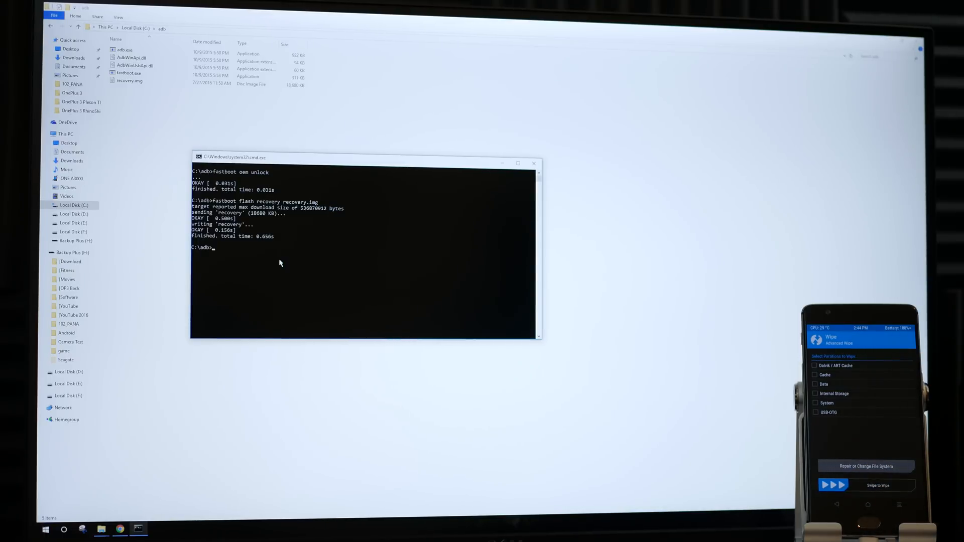
left_click(816, 365)
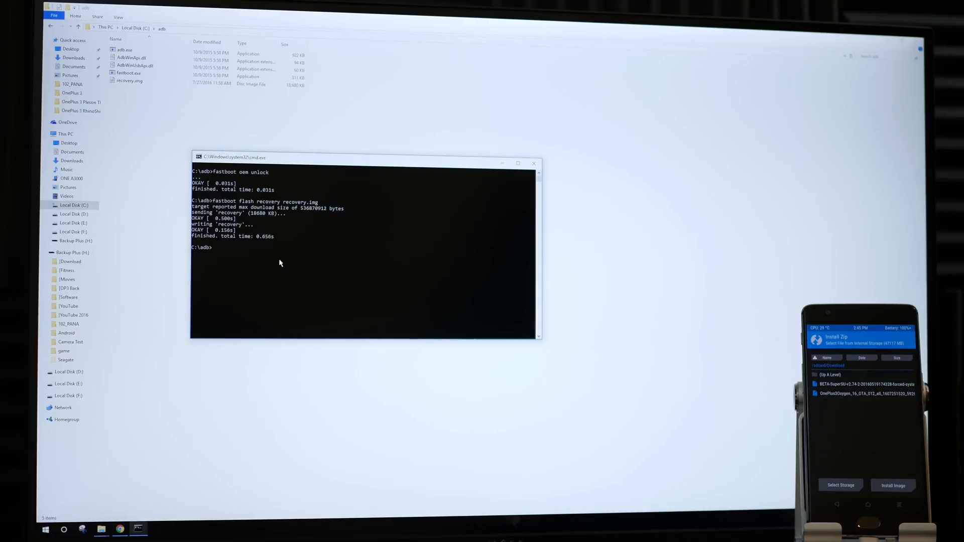
left_click(829, 374)
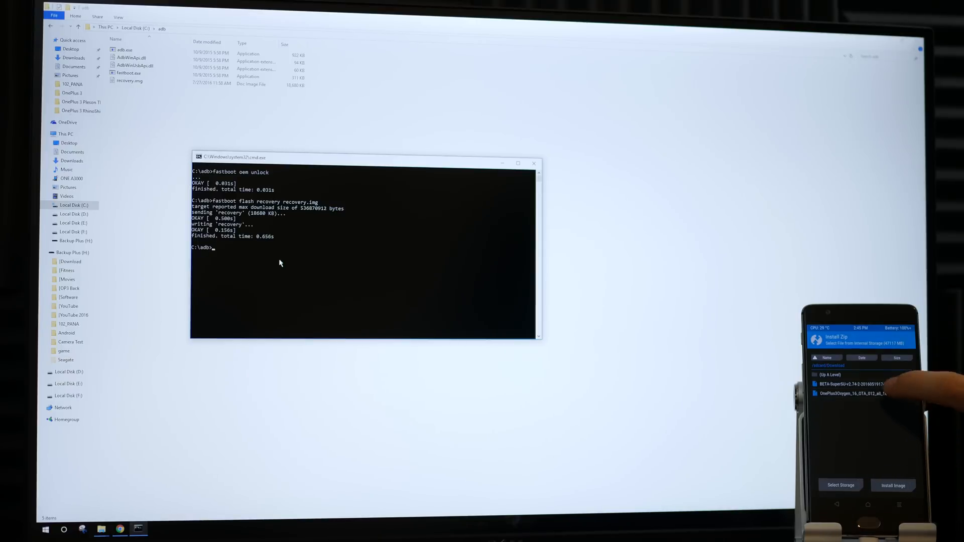
left_click(853, 384)
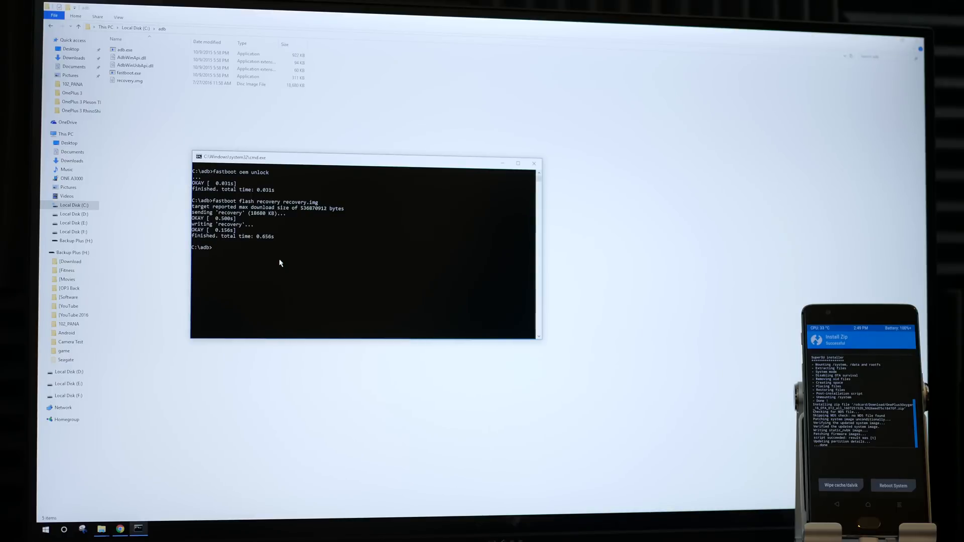
left_click(841, 485)
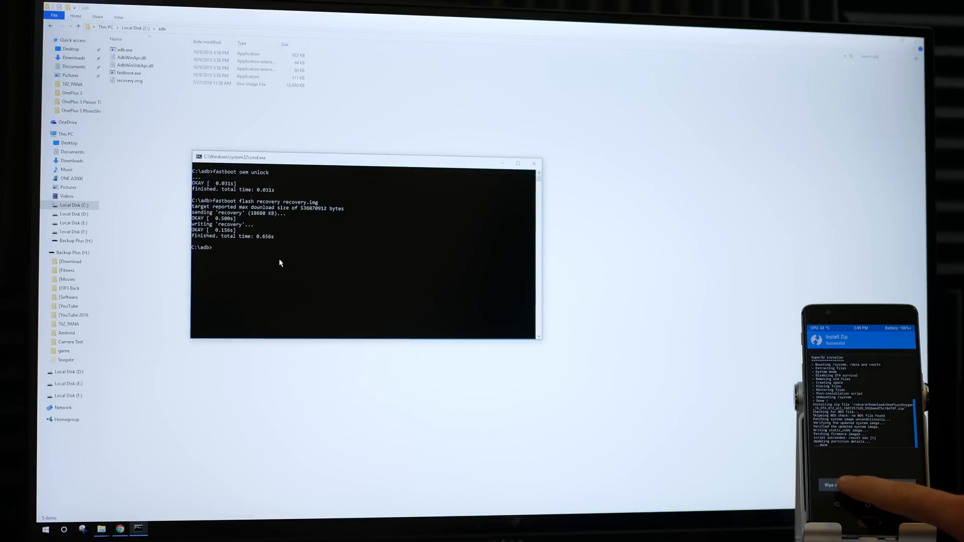